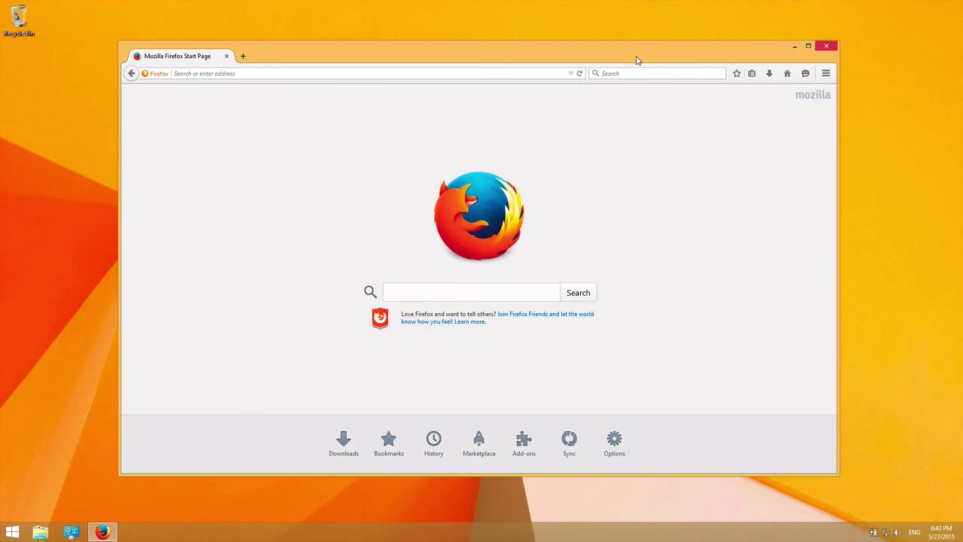
- Briefly show Firefox's bookmarks list, then bring up the Windows 10 Start menu
click(751, 72)
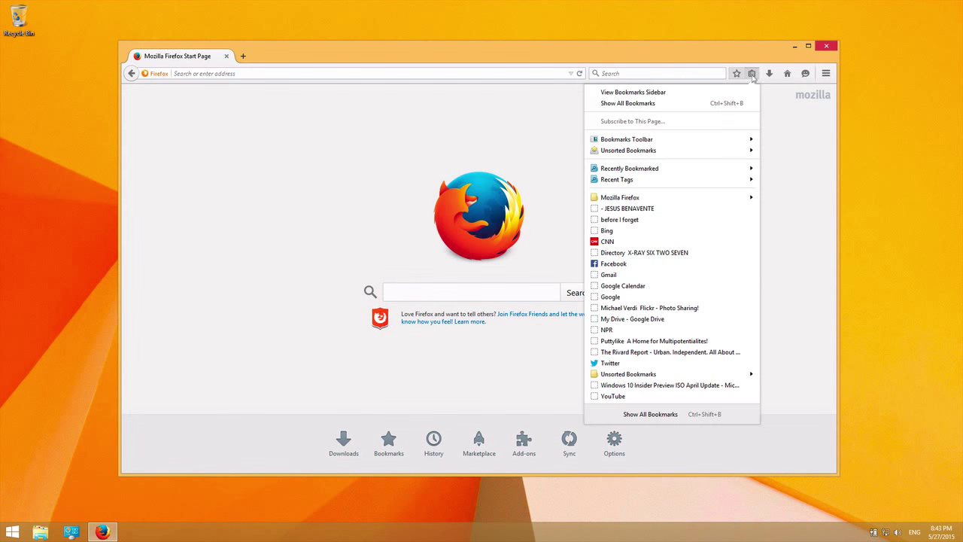
click(772, 162)
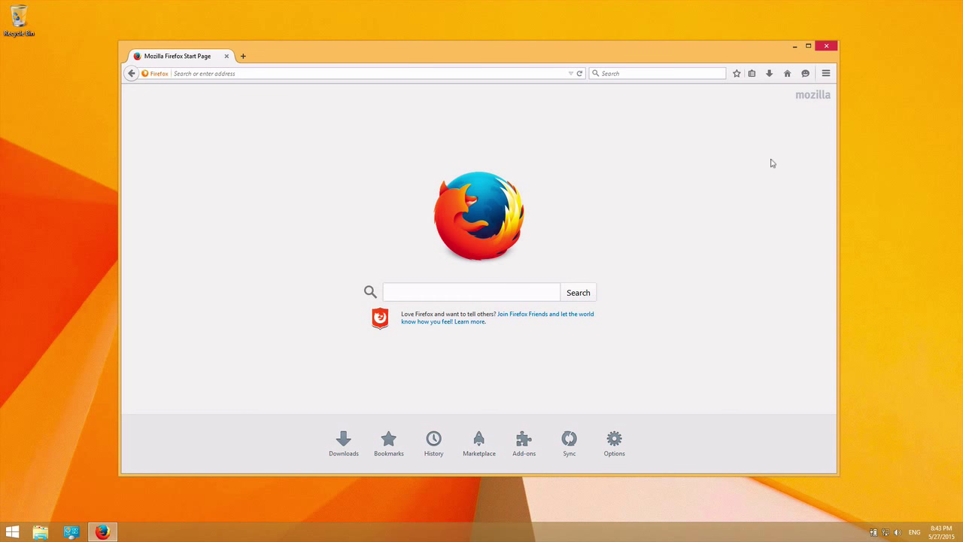
mouse_move(671, 169)
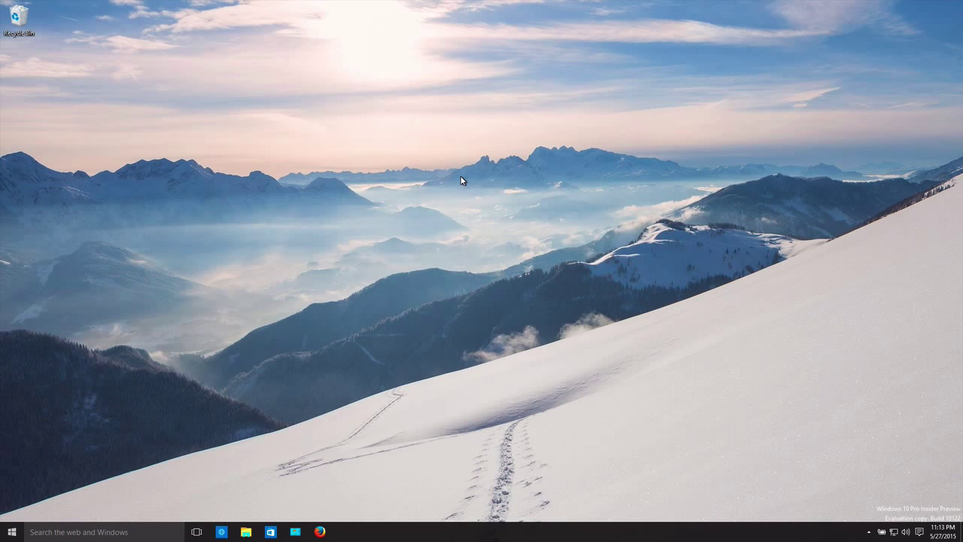
mouse_move(363, 470)
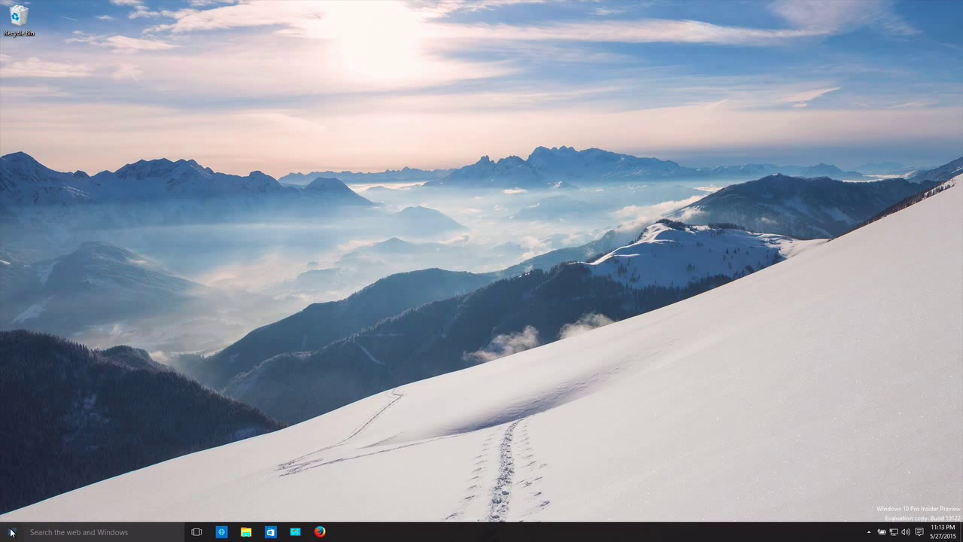
click(12, 532)
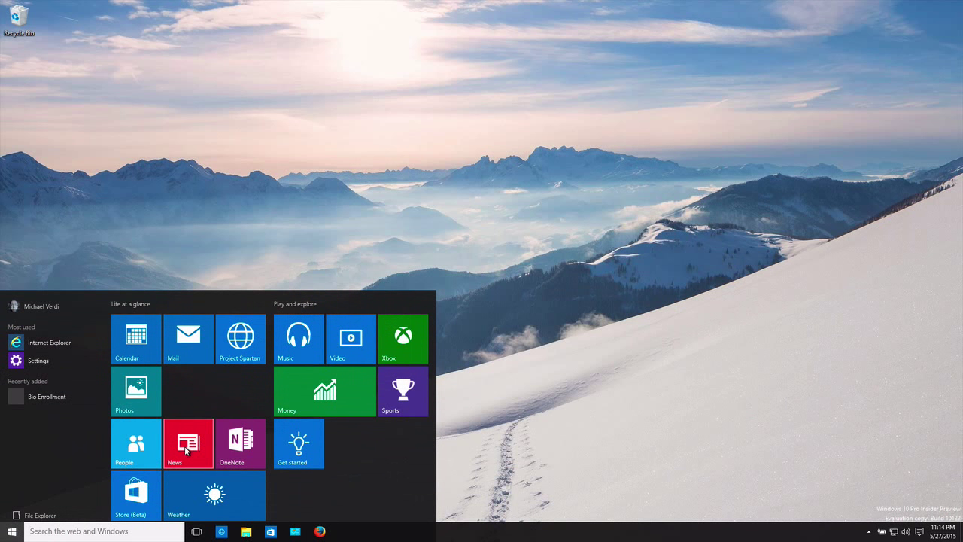
- Launch the News app from its tile and scroll through the FIFA article
click(188, 442)
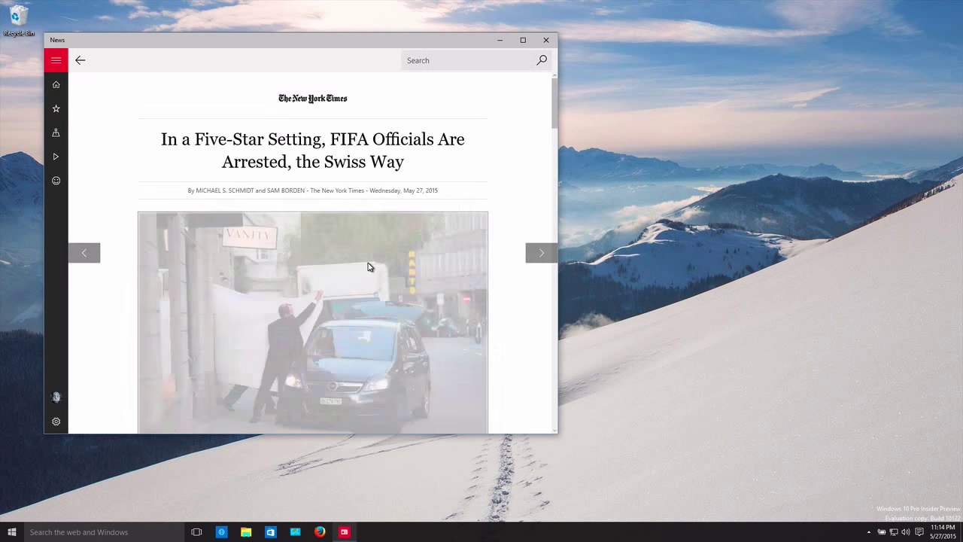
scroll(down, 3)
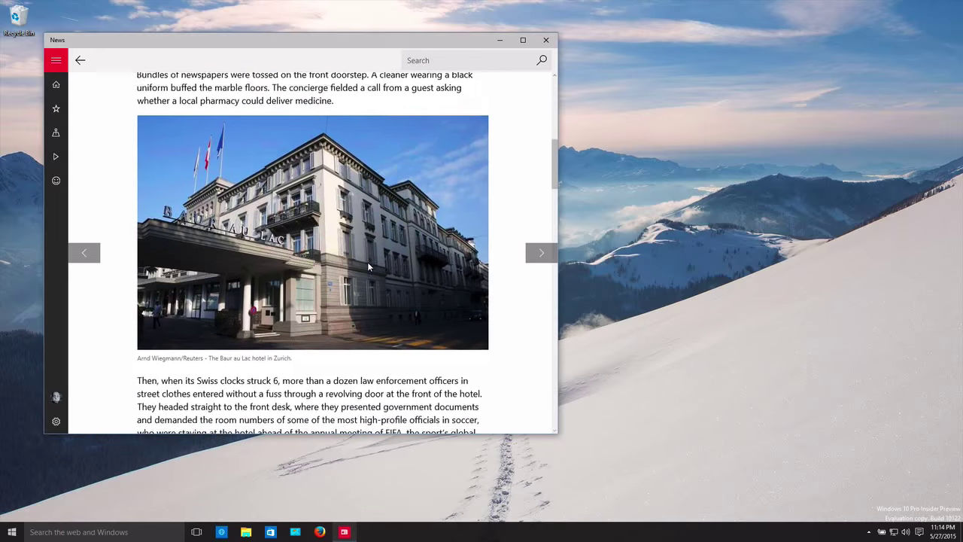
scroll(down, 3)
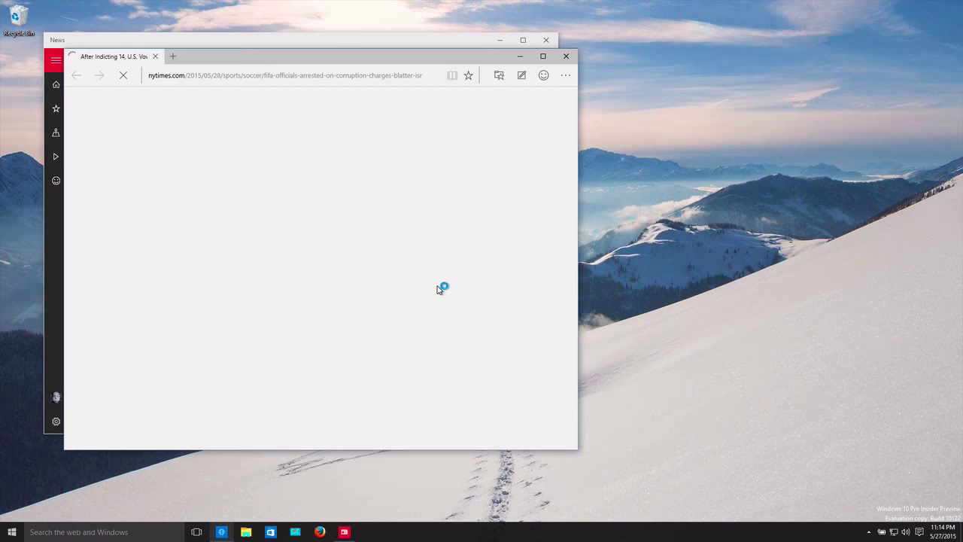
- Close the Microsoft Edge window showing the article
click(173, 55)
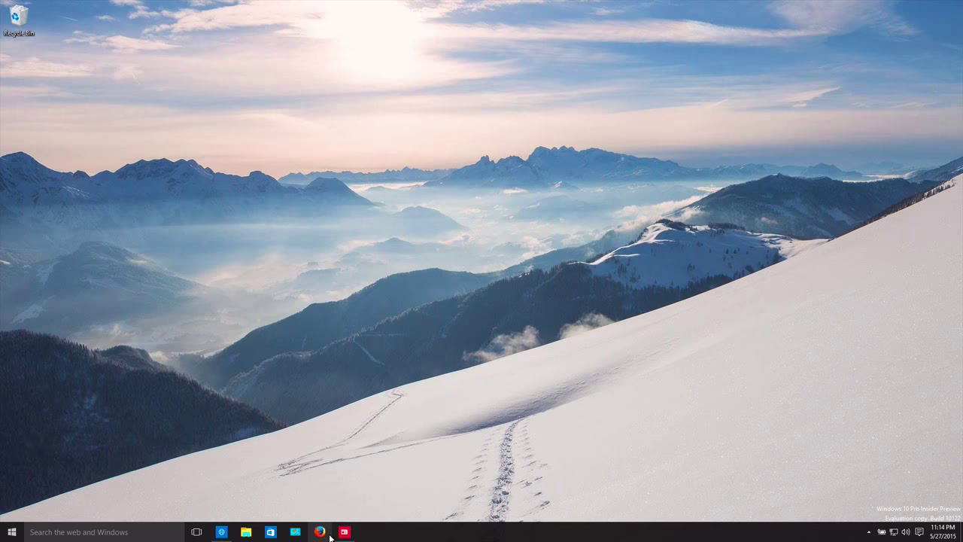
mouse_move(409, 536)
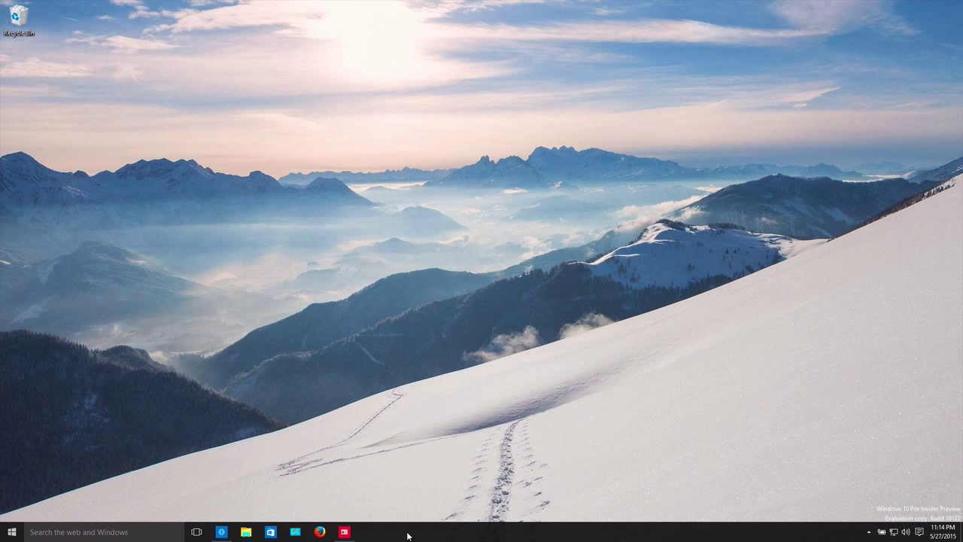
mouse_move(419, 528)
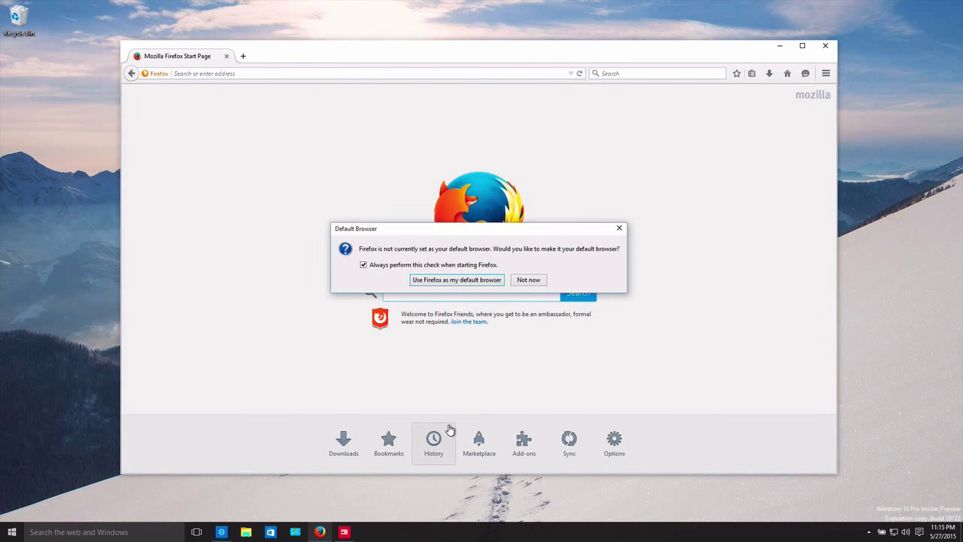
mouse_move(458, 279)
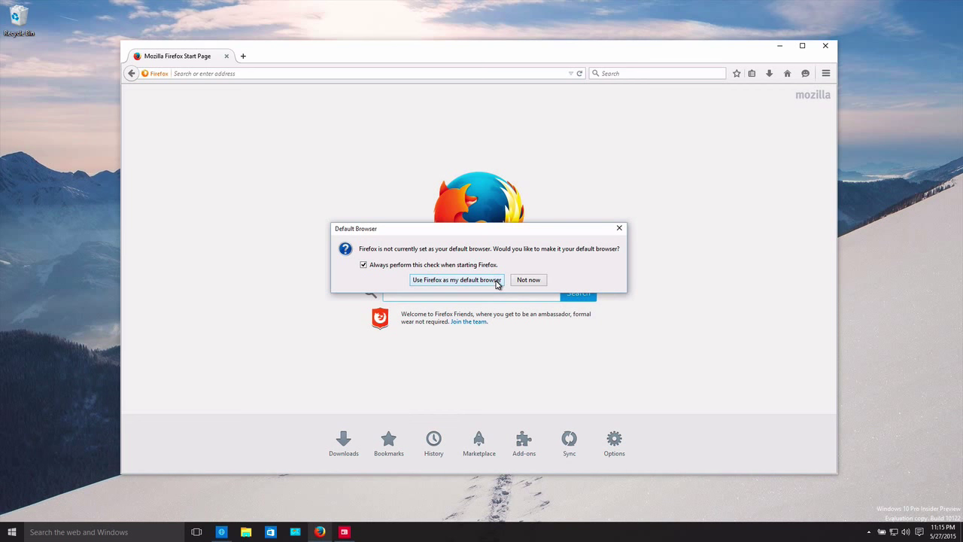
- Choose 'Use Firefox as my default browser' and dismiss the Windows Default apps notice
click(458, 280)
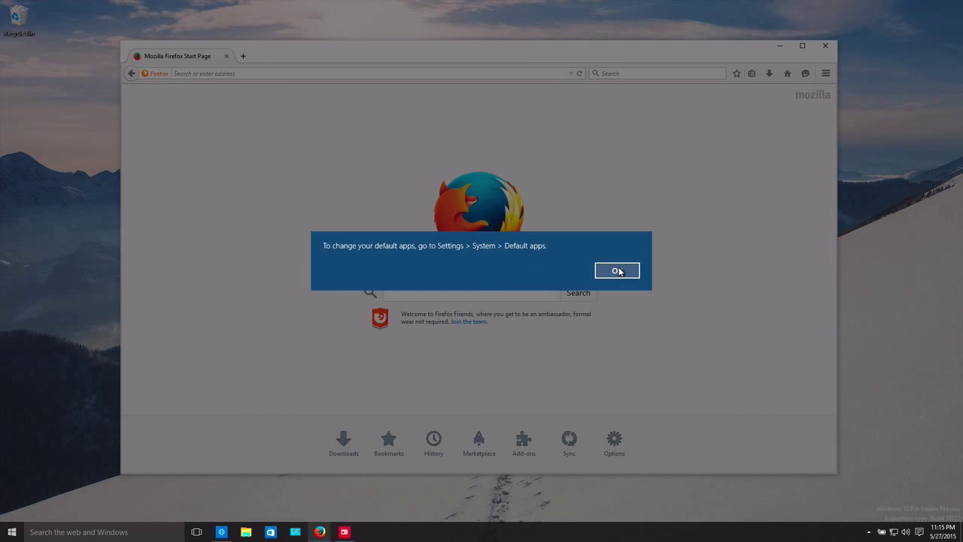
click(617, 271)
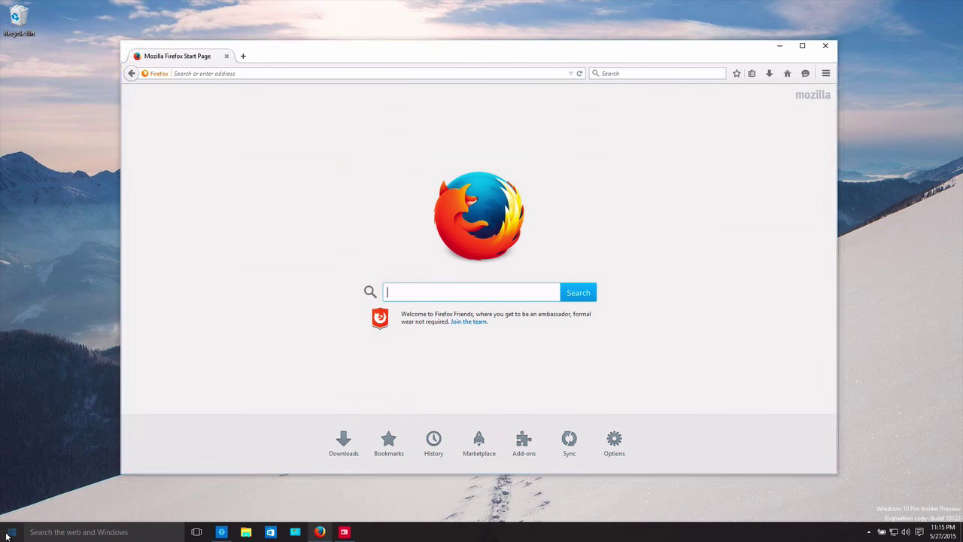
- Reach Settings > System > Default apps and show the web browser choices
click(11, 533)
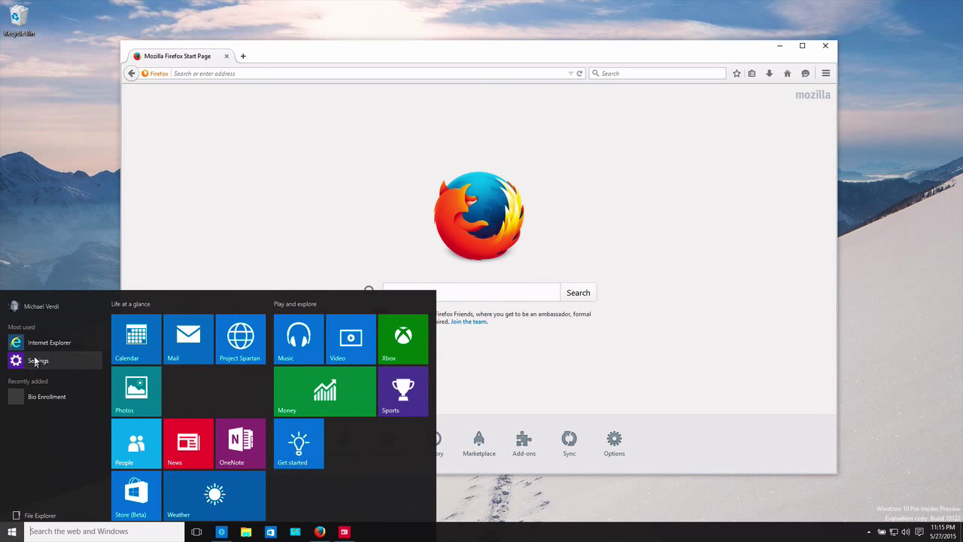
click(38, 361)
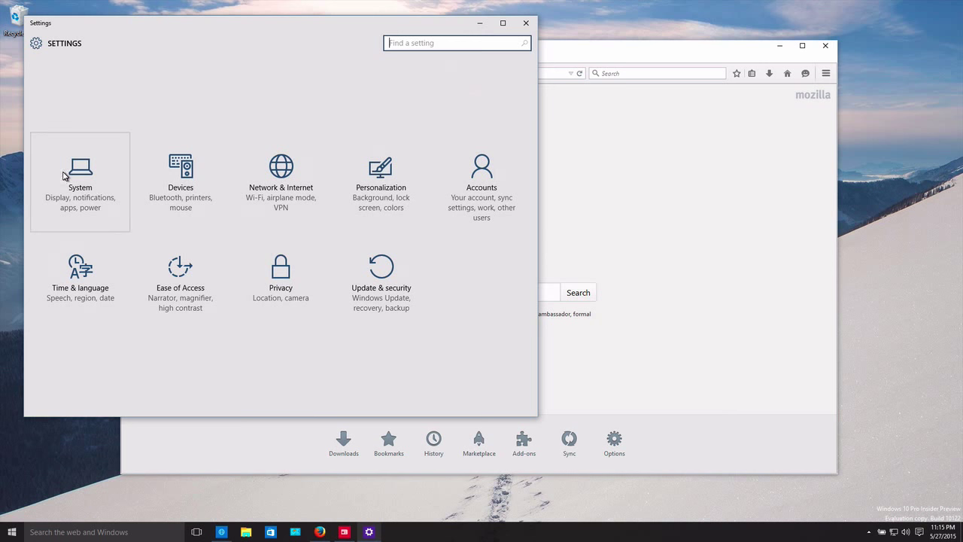
click(80, 181)
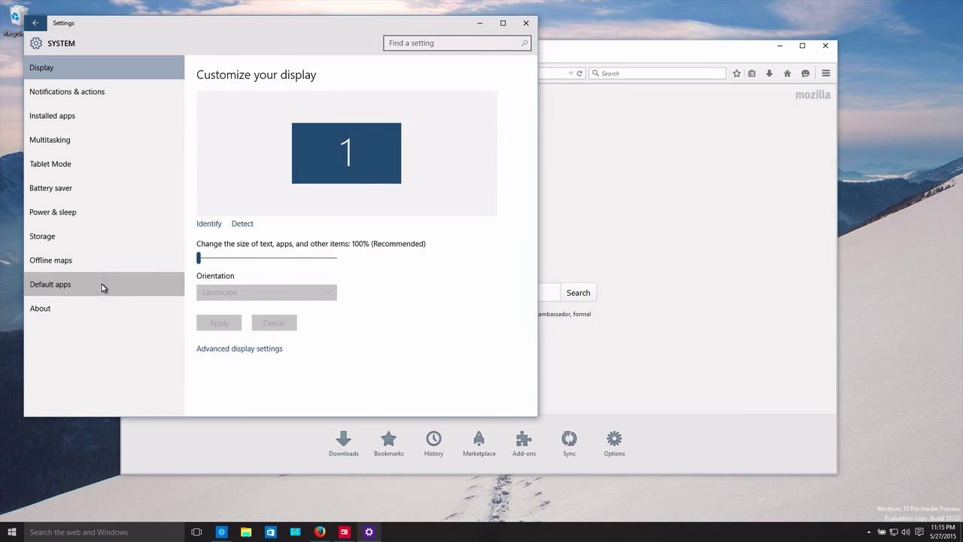
click(51, 283)
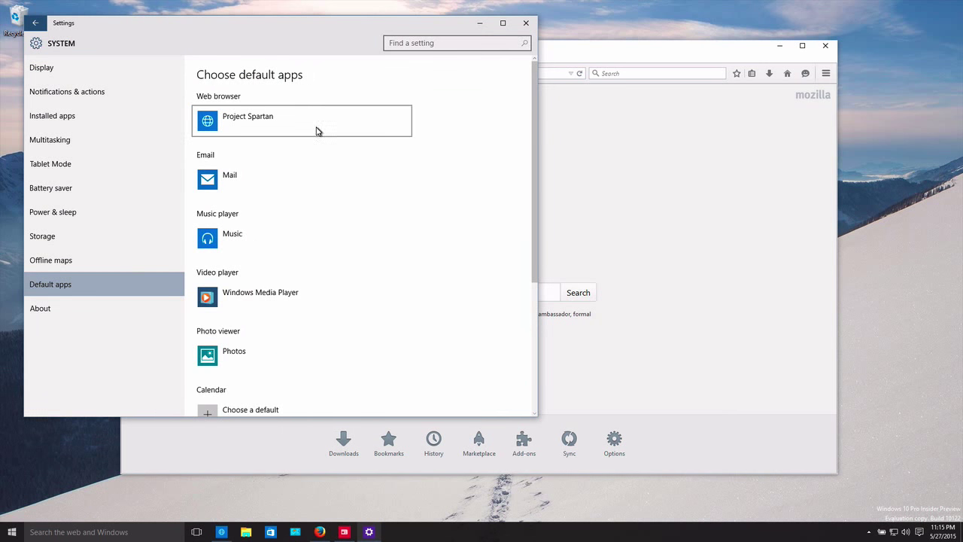
click(301, 121)
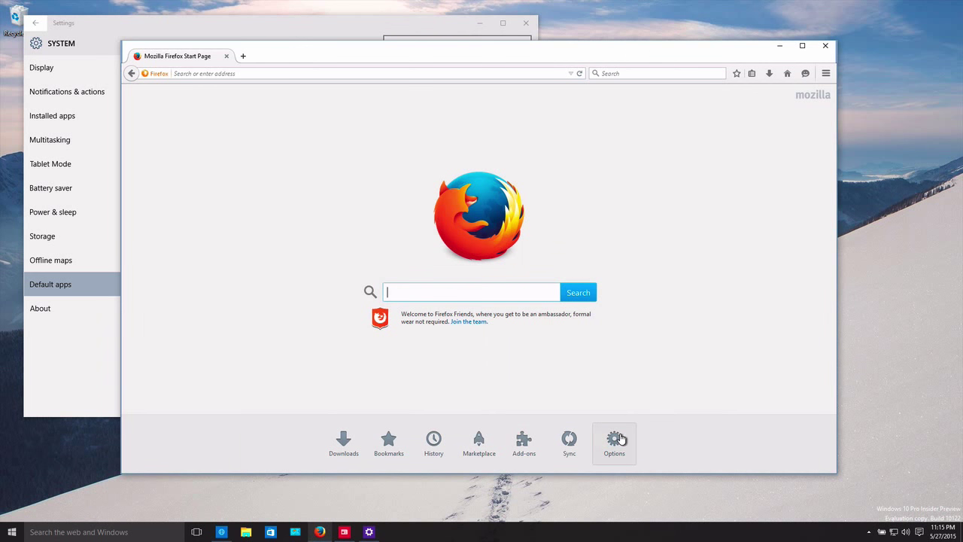
- From Firefox's General options, request Make Default to bring up Set Default Programs
click(614, 443)
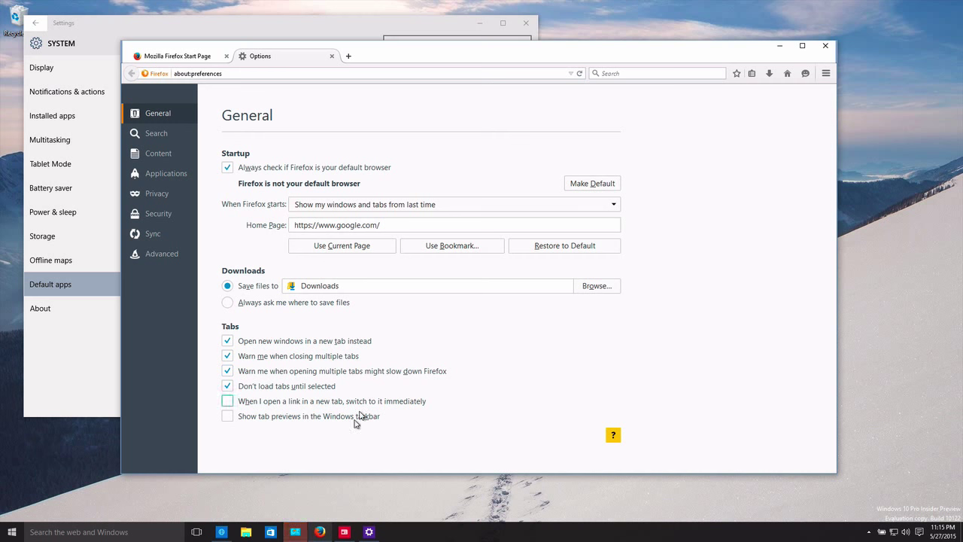
click(593, 184)
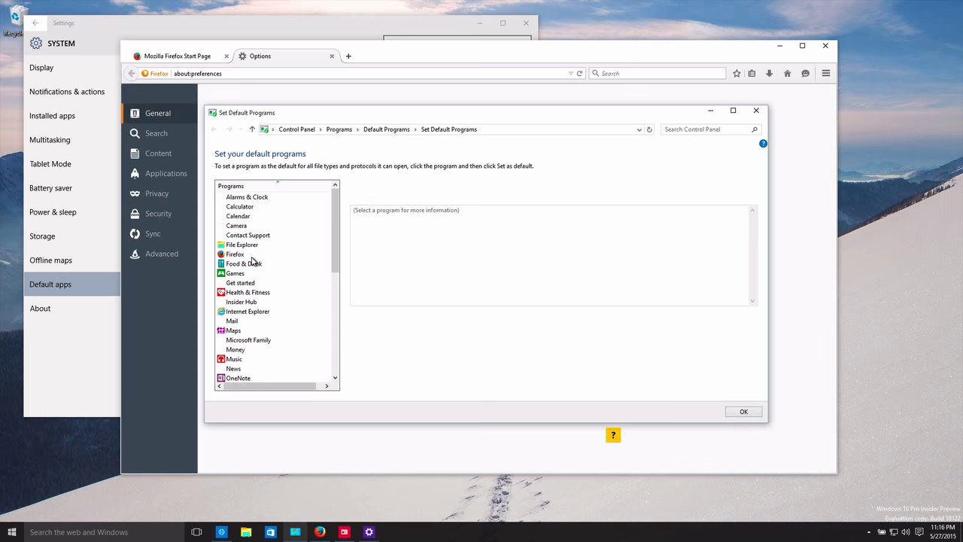
- Review Firefox in Set Default Programs, then pick Firefox as web browser in Settings
click(235, 253)
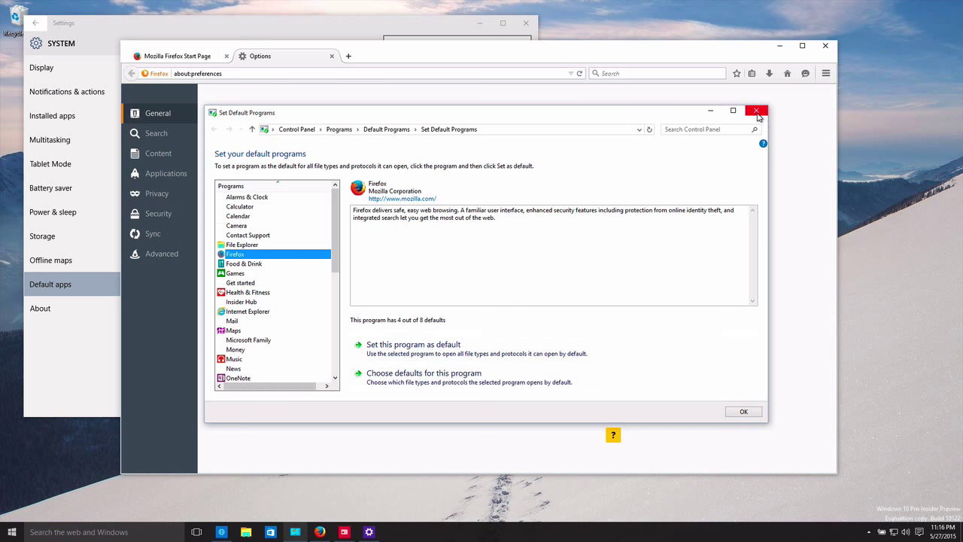
mouse_move(757, 112)
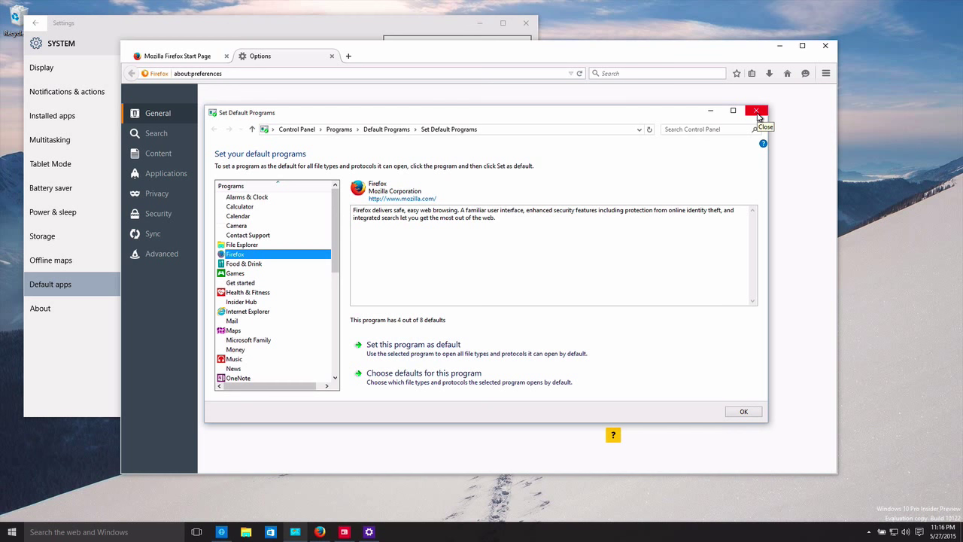
click(757, 112)
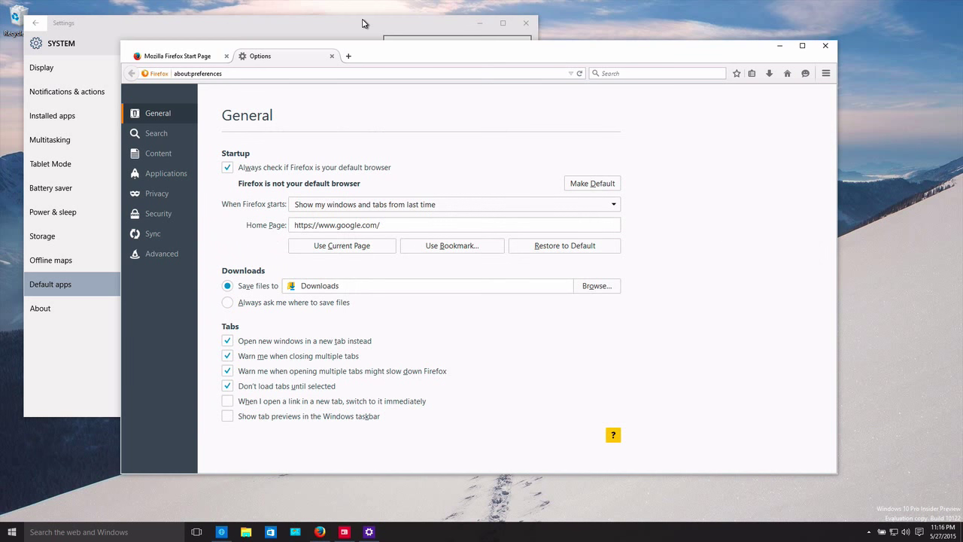
click(247, 120)
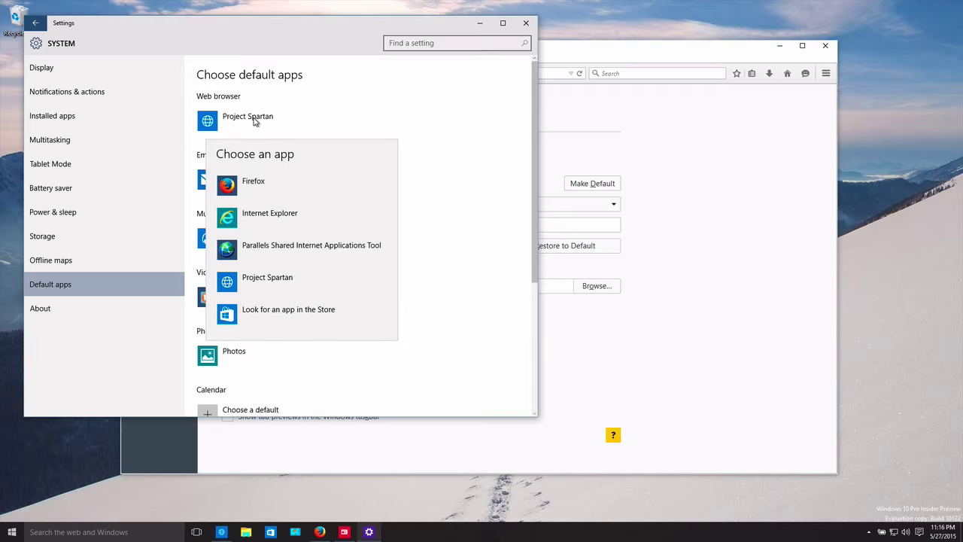
click(253, 180)
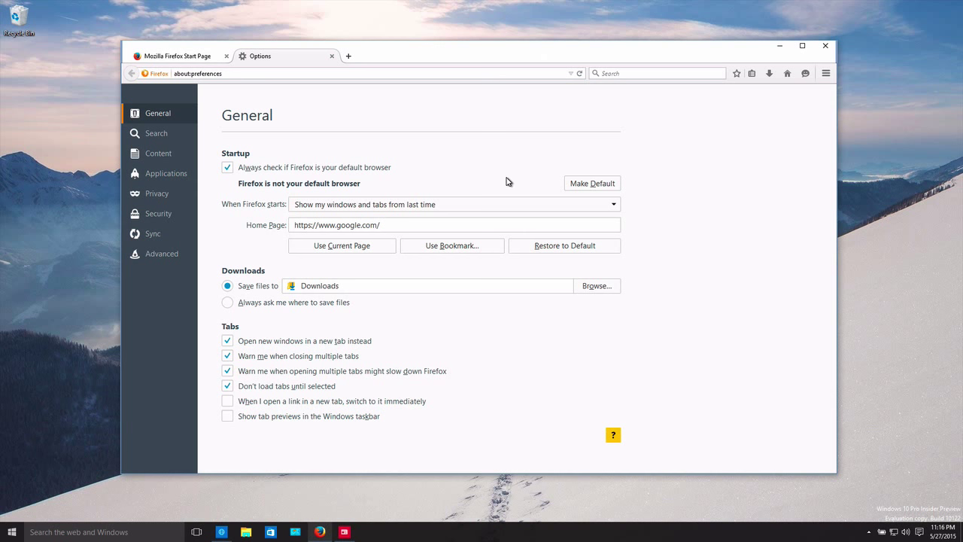
mouse_move(579, 188)
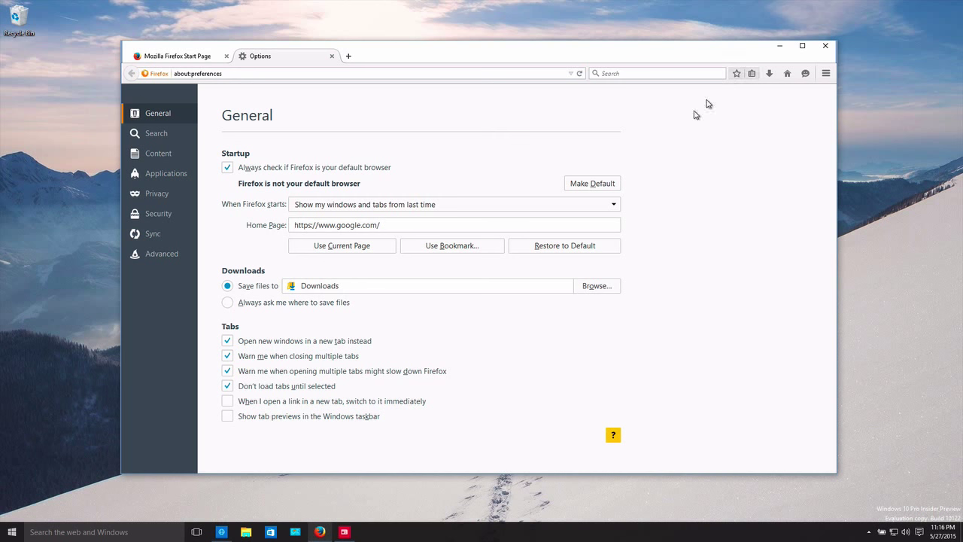
mouse_move(369, 539)
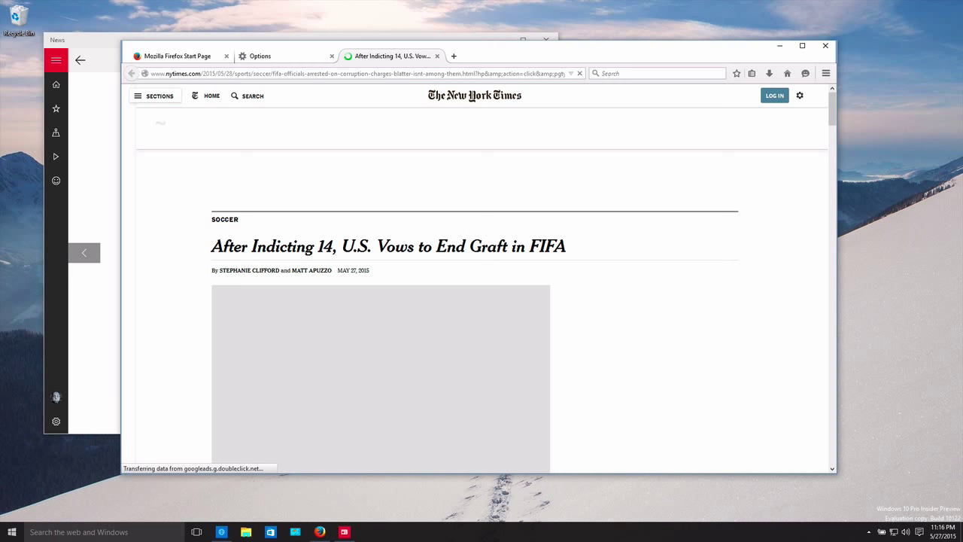
- Search 'piz' from Cortana so results open in Firefox, then close the extra tab
click(68, 531)
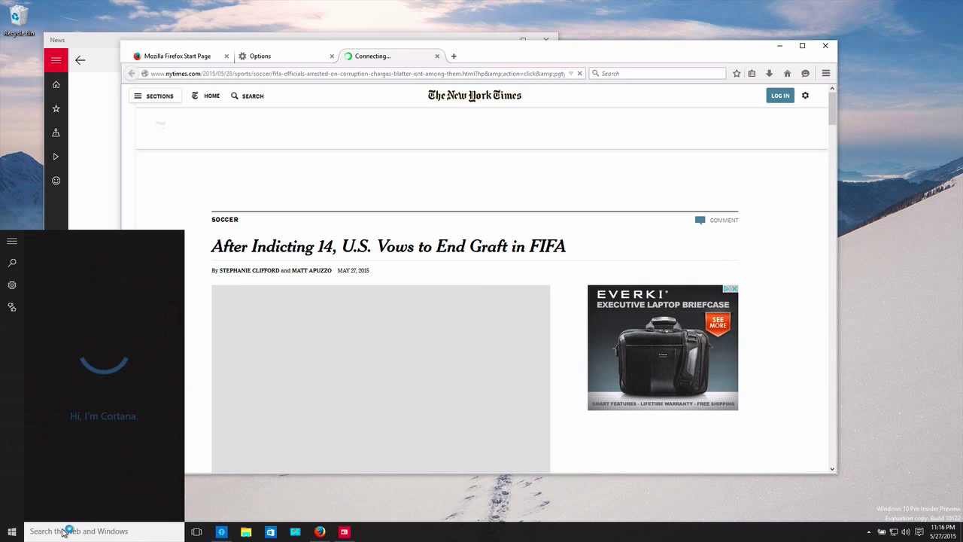
text(pizza)
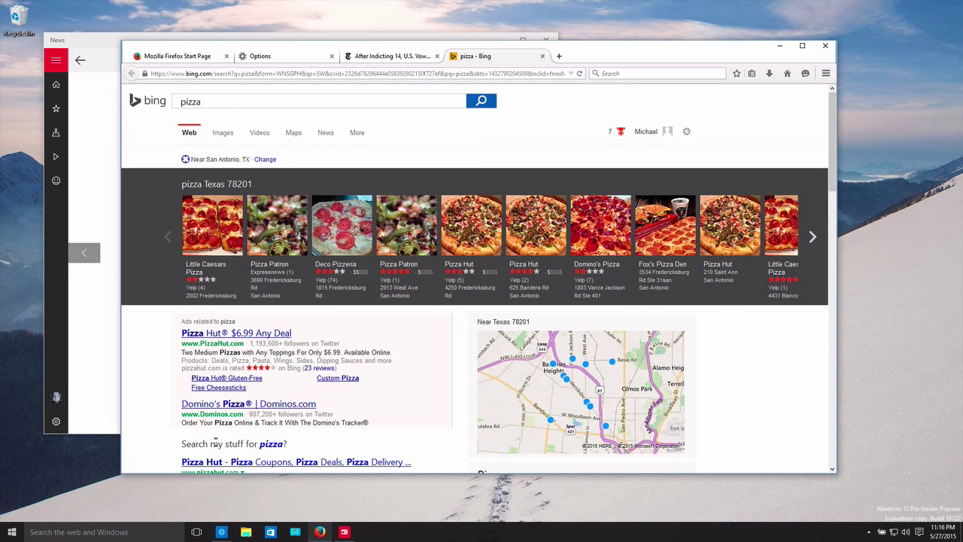
mouse_move(569, 90)
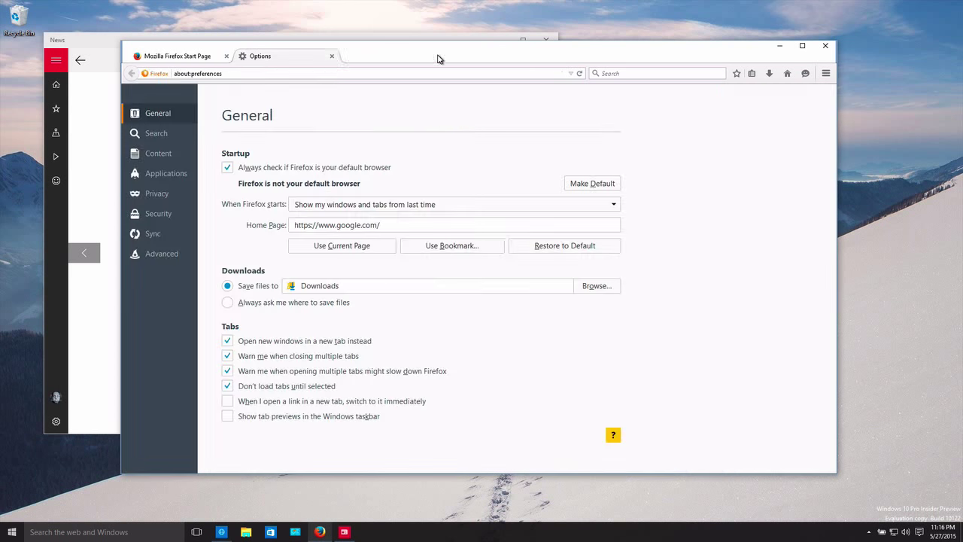
click(331, 55)
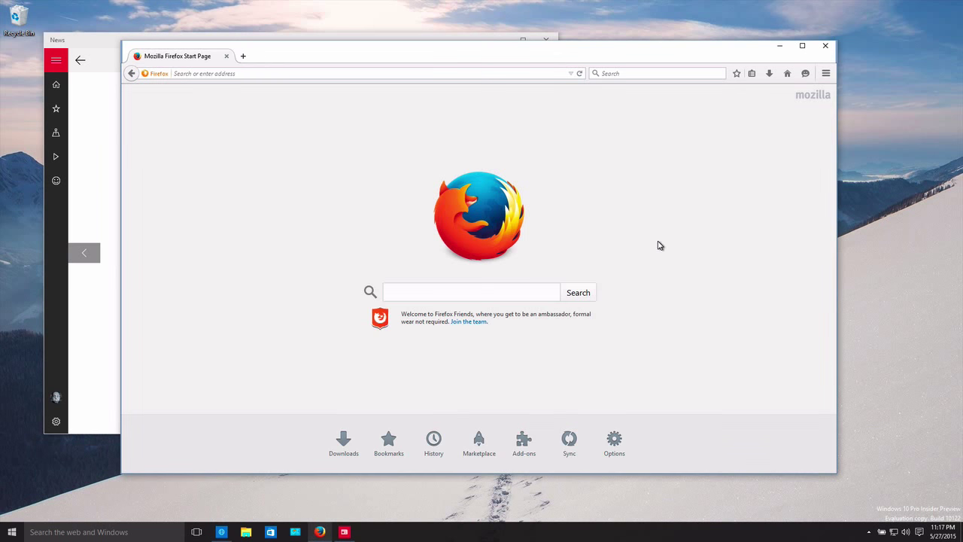
mouse_move(779, 126)
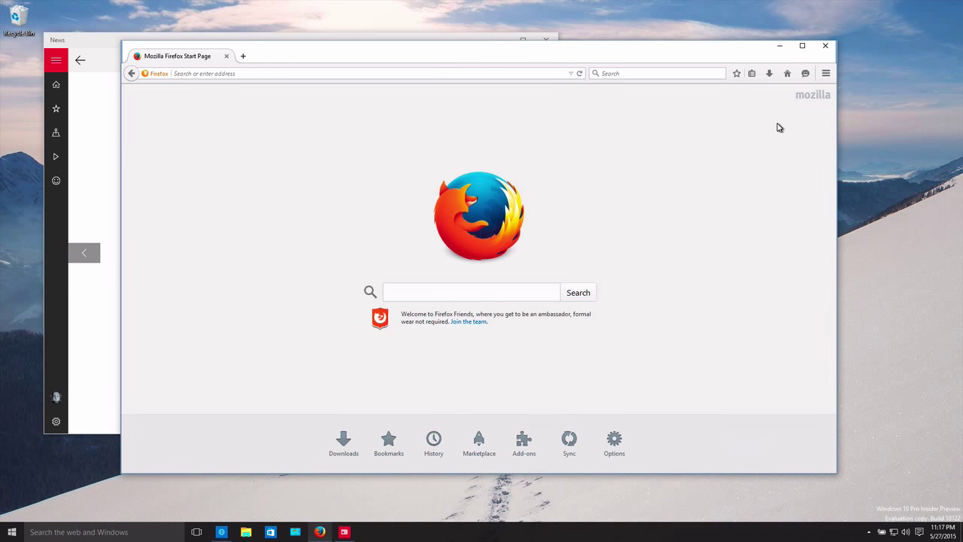